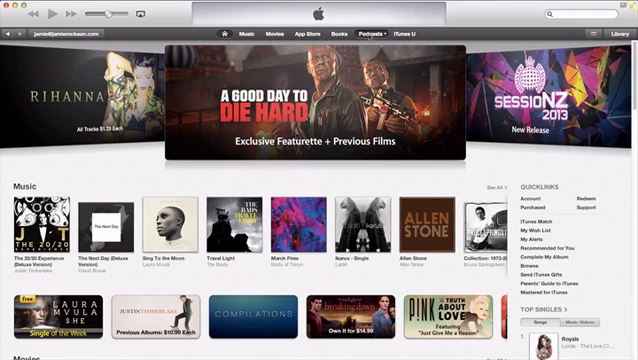
- Go from the Store home page to the Podcasts section
left_click(372, 32)
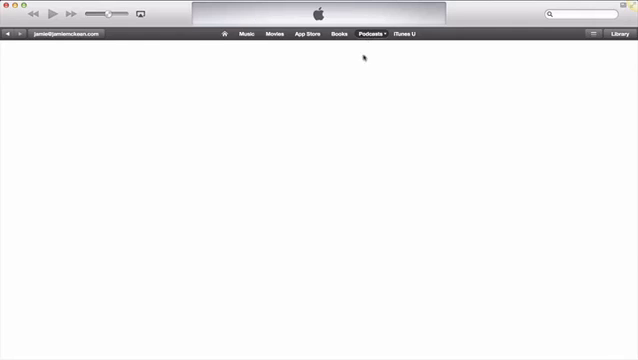
- Load the Podcasts page and scroll until the right-hand Podcast Quick Links are visible
left_click(372, 32)
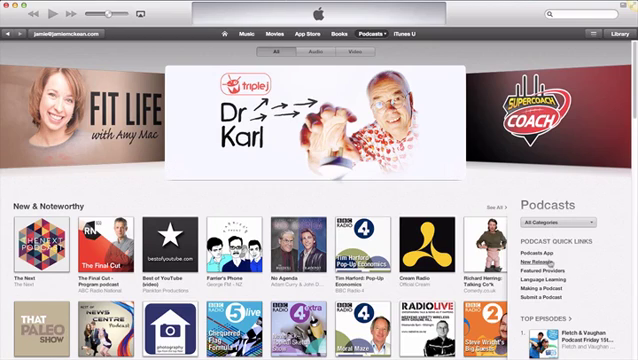
scroll("down", 3)
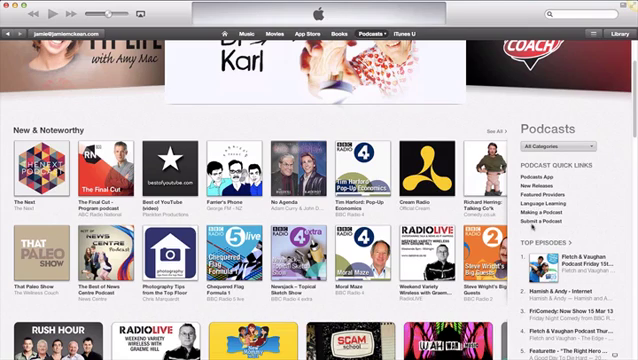